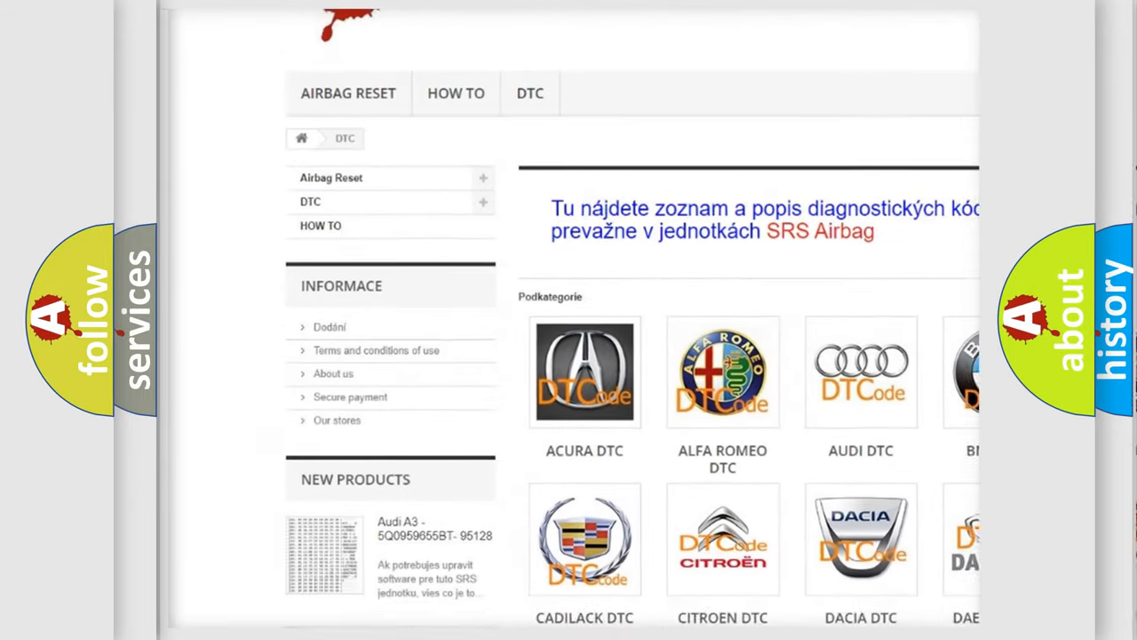
# Scroll the DTC page past the brand logos down to the table of B-series codes
pyautogui.scroll(-3)
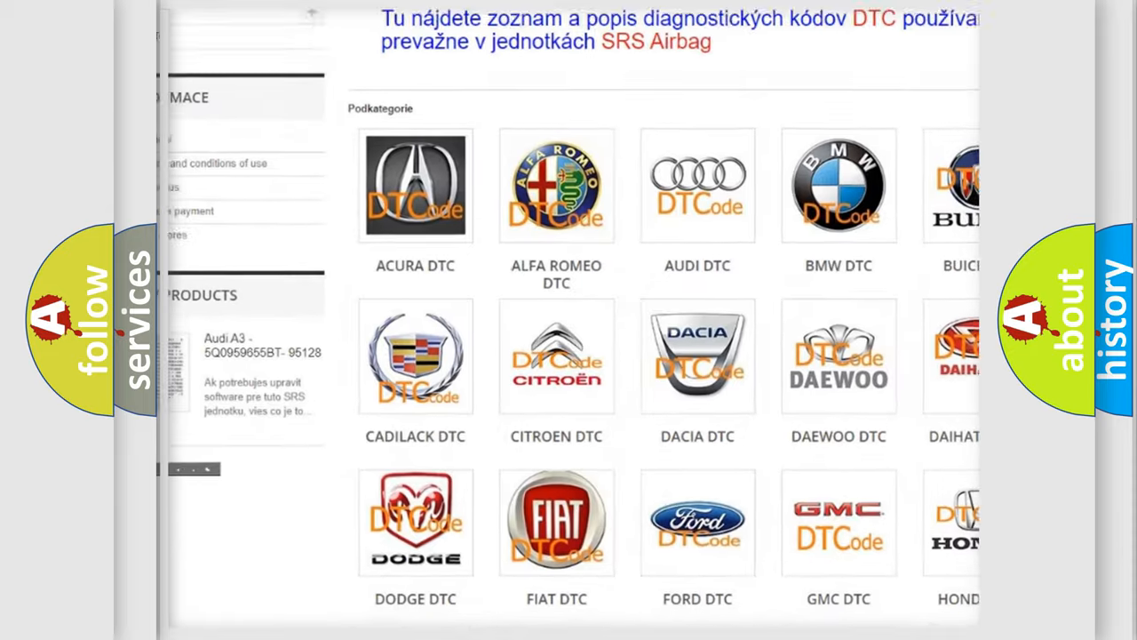
pyautogui.scroll(-3)
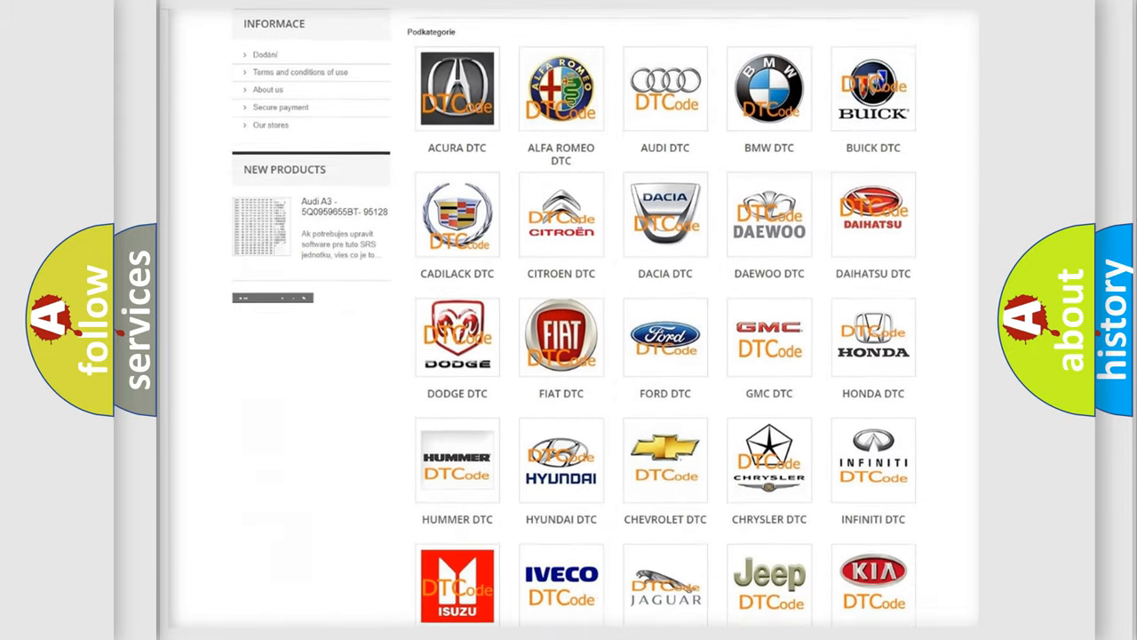
pyautogui.scroll(-3)
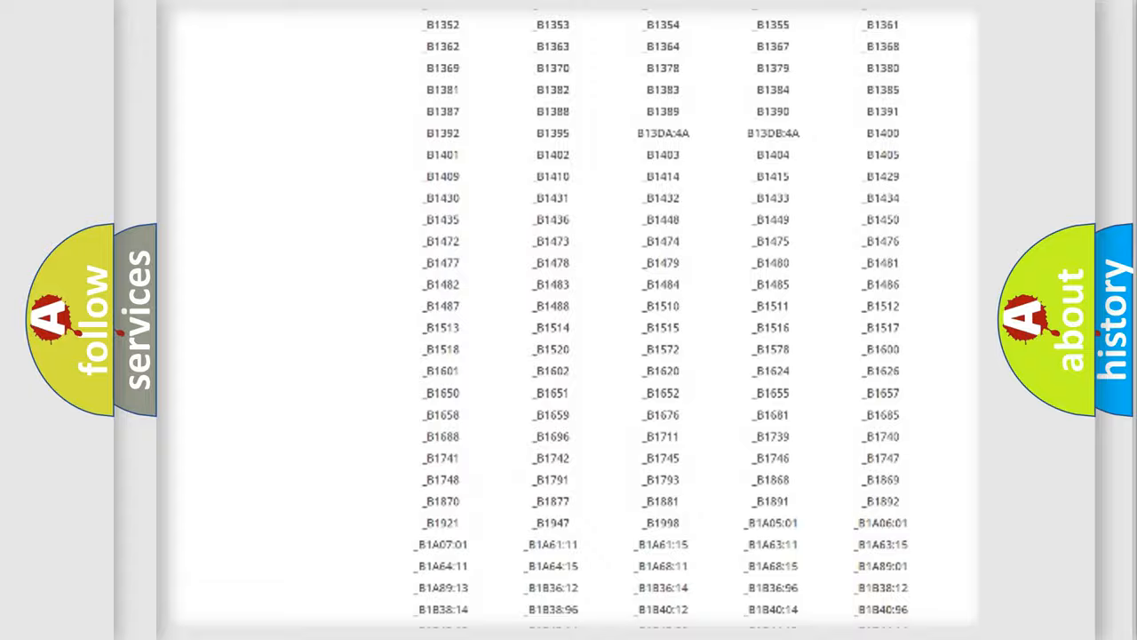
pyautogui.scroll(3)
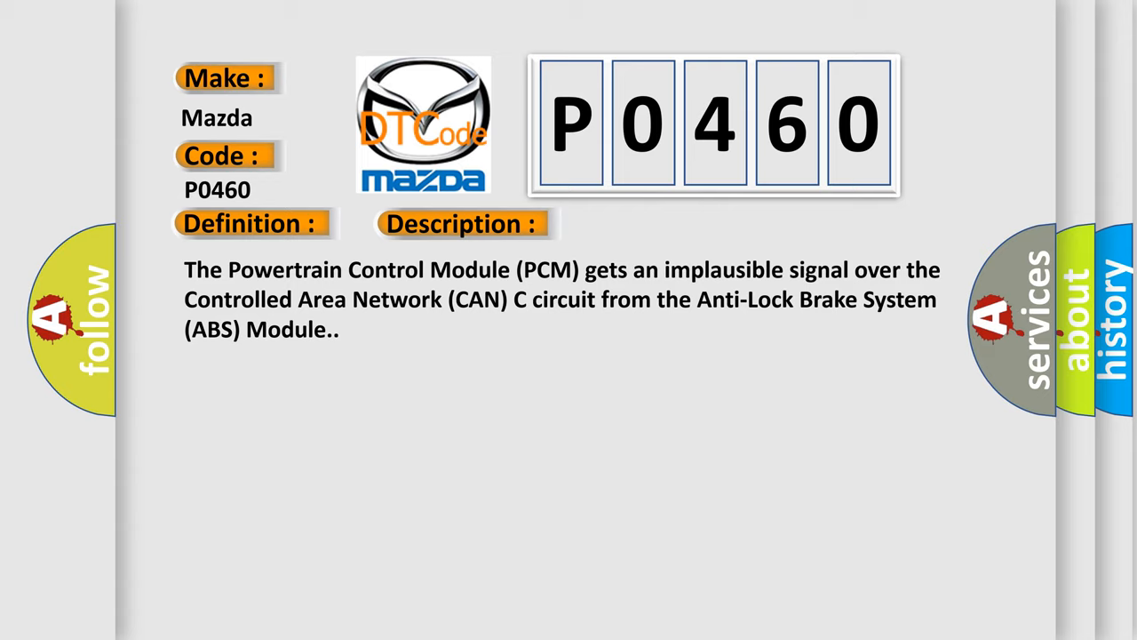
# Advance the slide to reveal the Cause card: DTC active in the ABS module CAN C bus circuit
pyautogui.click(650, 224)
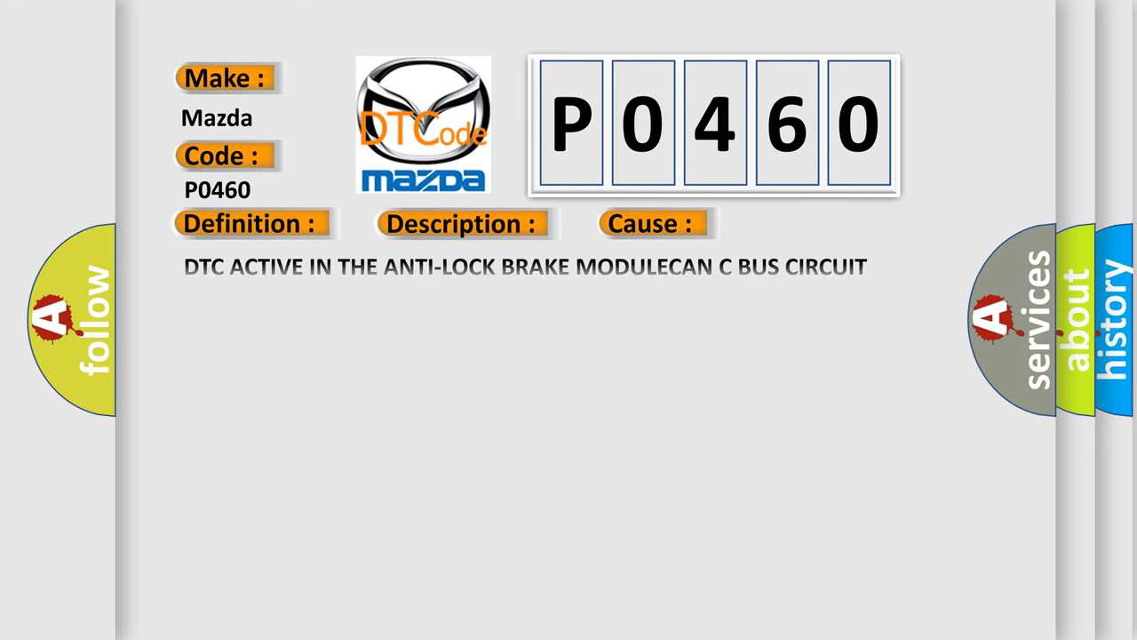